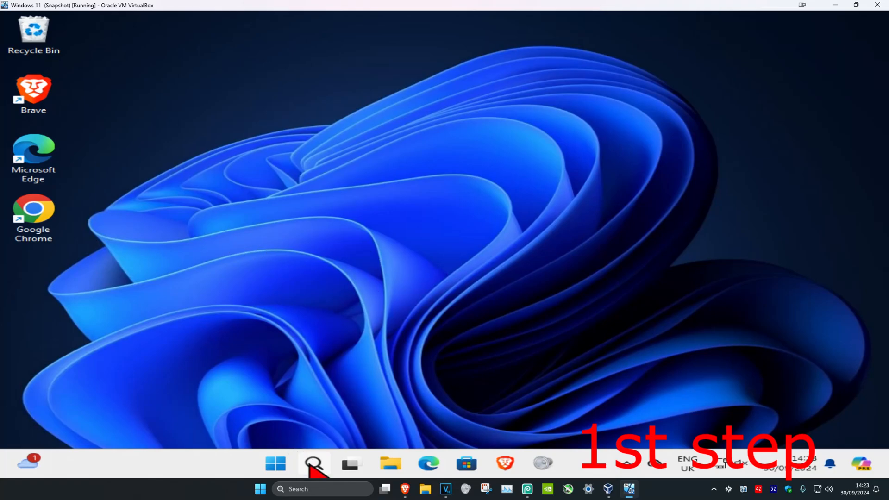
Run sfc /scannow from an administrator Command Prompt opened via a cmd search.
type("cmd")
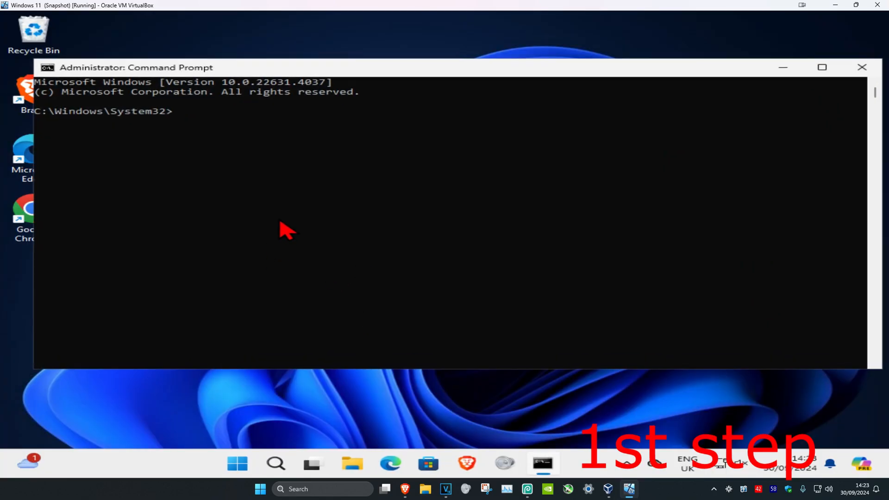
type("sfc /")
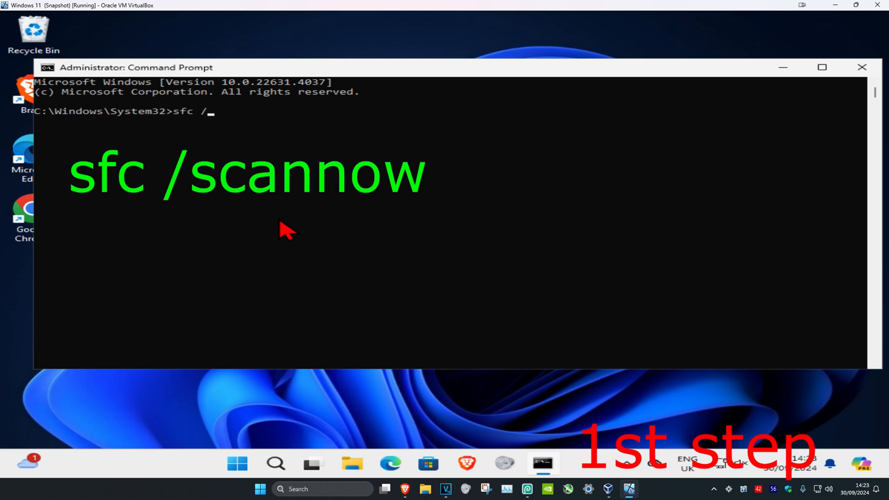
key("Enter")
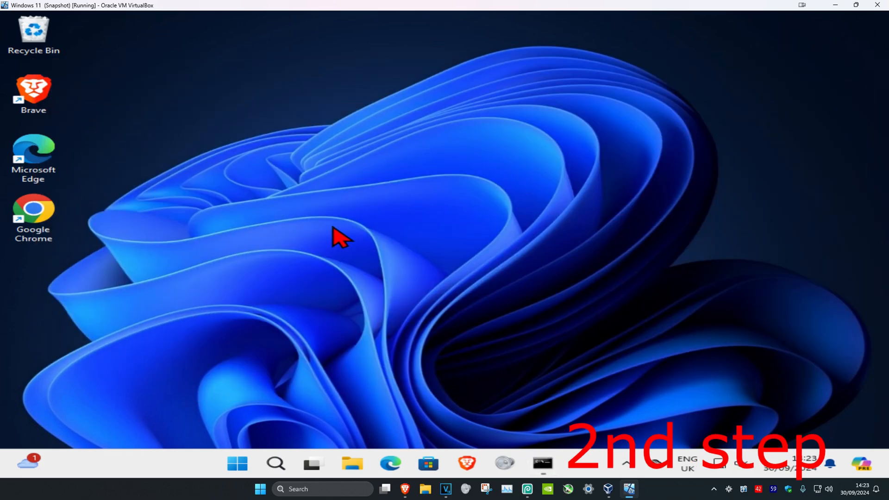
Search Device Manager and auto-search for a Microsoft Basic Display Adapter driver.
left_click(276, 464)
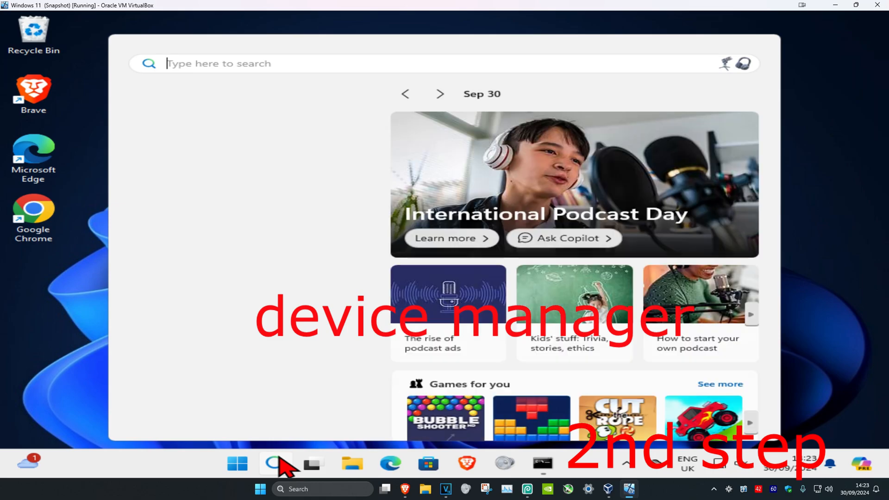
type("device Manager")
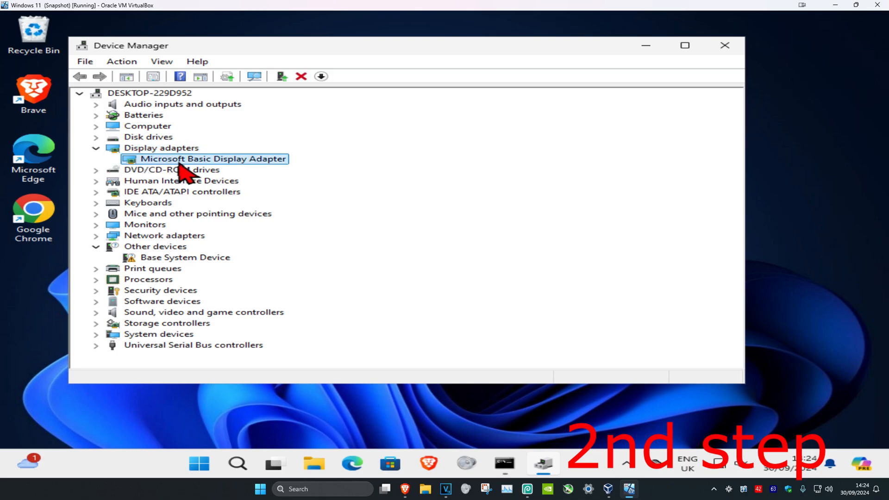
right_click(180, 160)
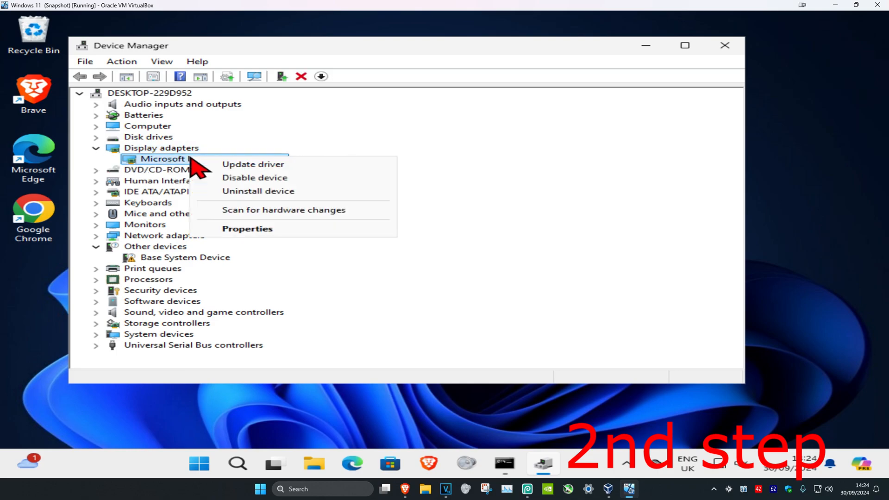
left_click(253, 164)
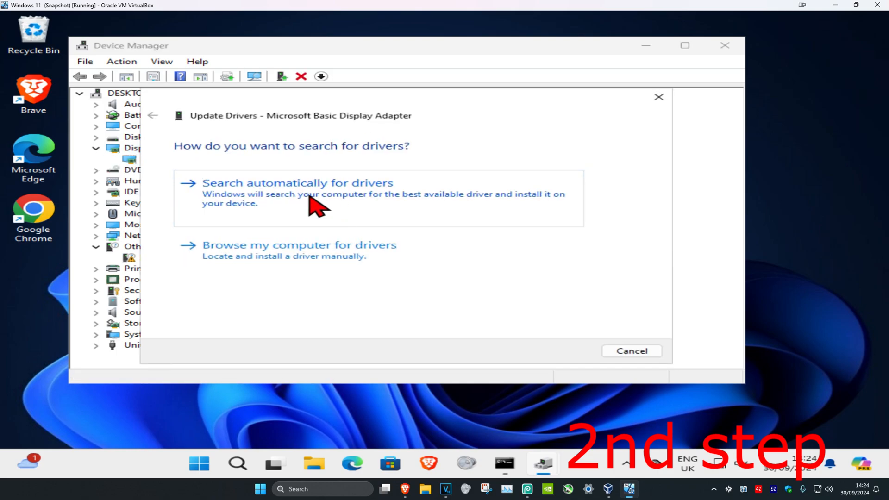
left_click(298, 183)
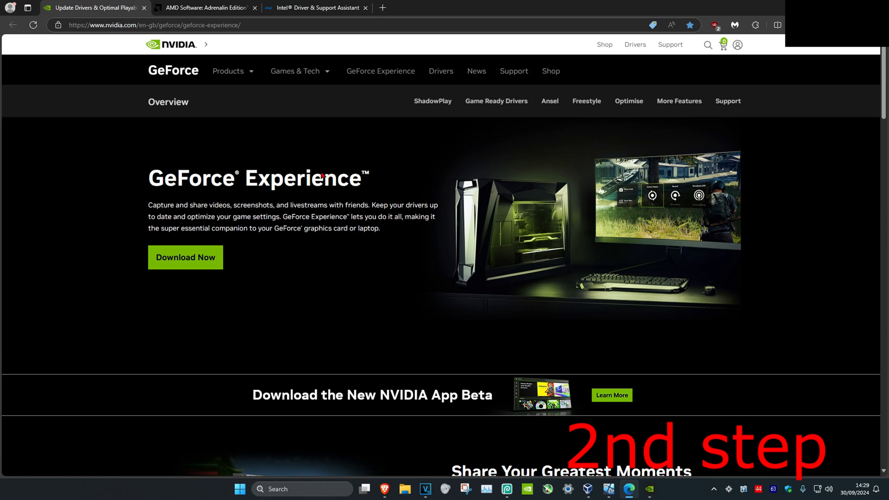
mouse_move(414, 217)
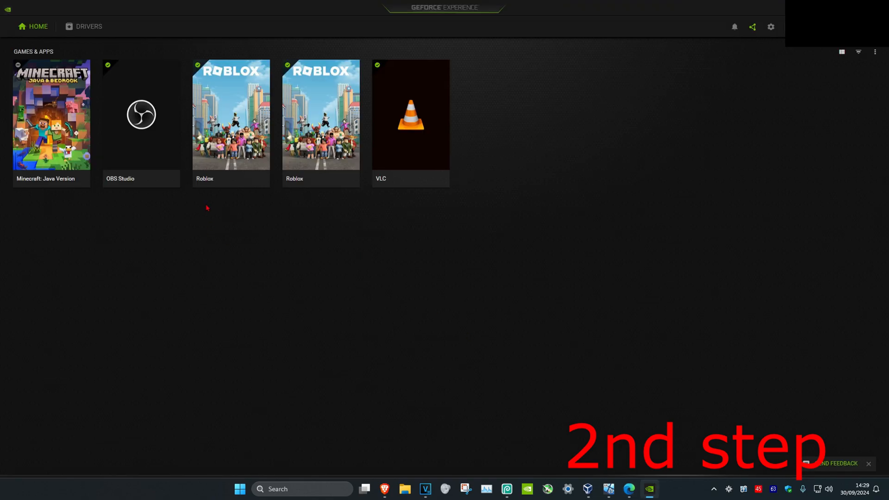
Check GeForce Experience Drivers for updates, confirming the latest NVIDIA Studio Driver is installed.
left_click(90, 26)
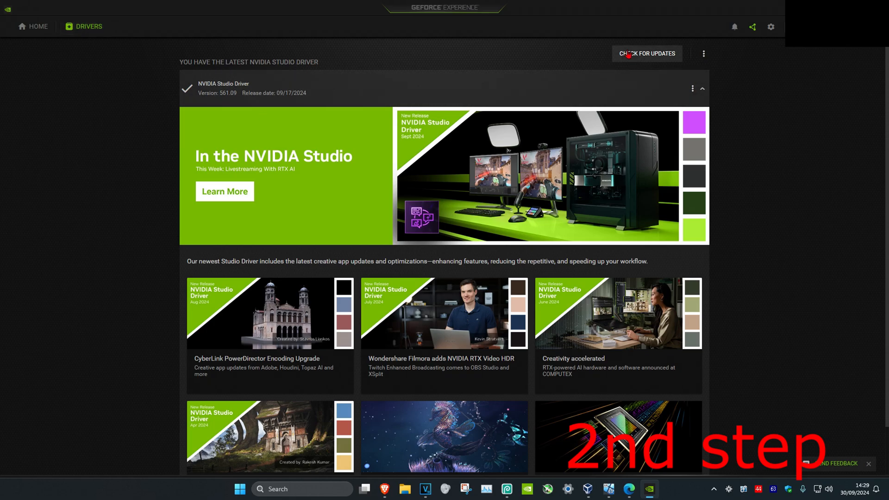
left_click(647, 54)
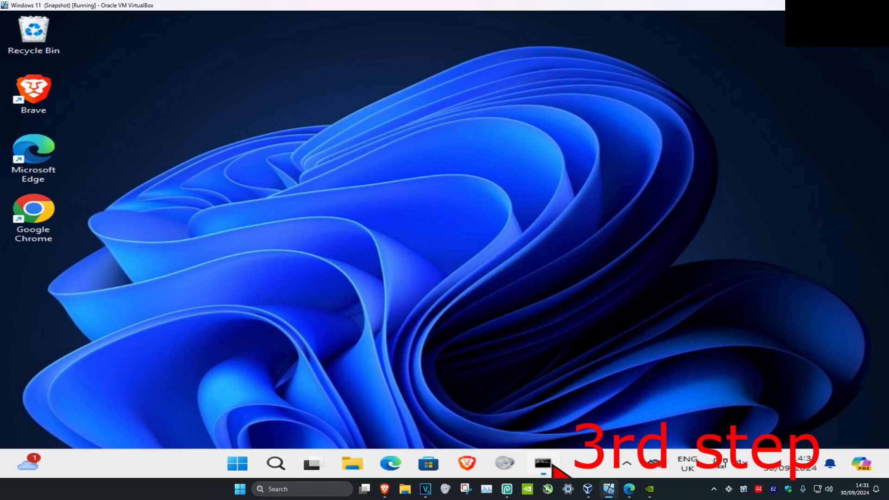
Run dism /online /cleanup-image /restorehealth in the restored Command Prompt window.
left_click(542, 463)
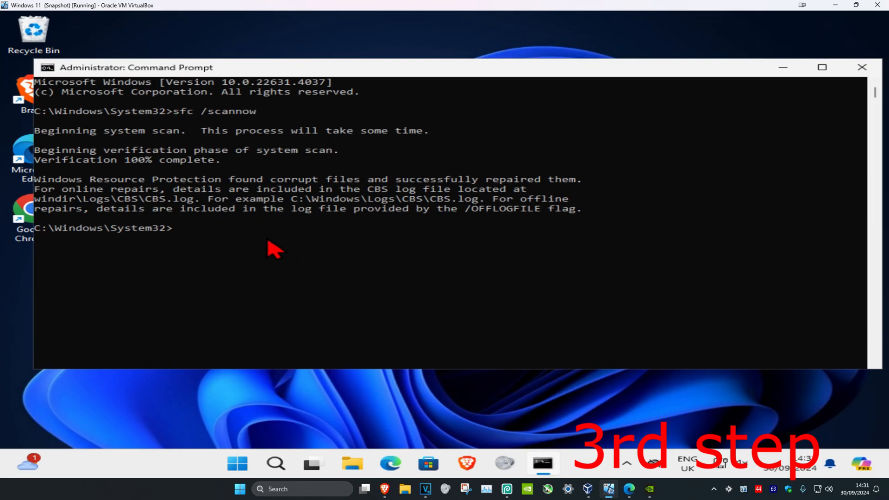
mouse_move(281, 165)
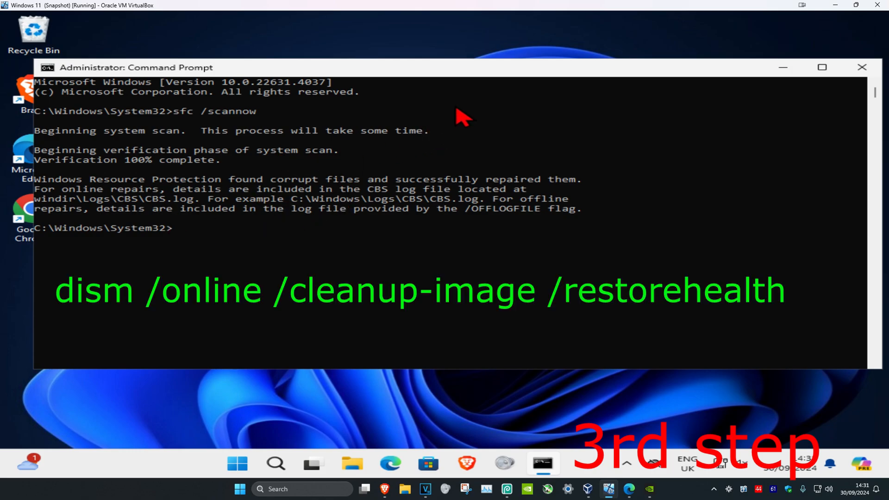
type("dism /online /cleanup-image")
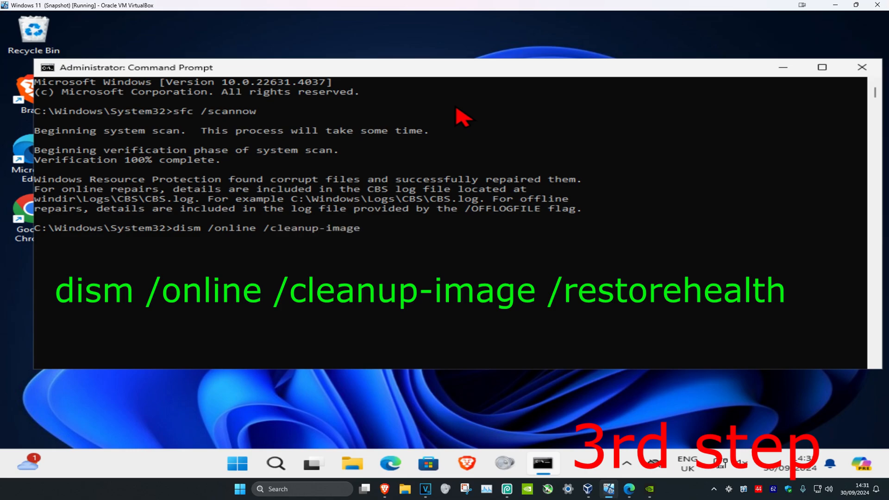
type("/restorehealth")
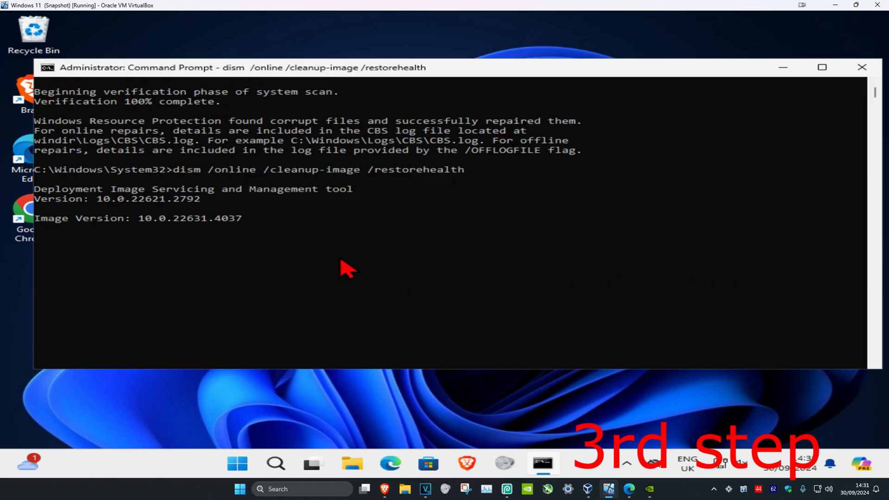
mouse_move(284, 225)
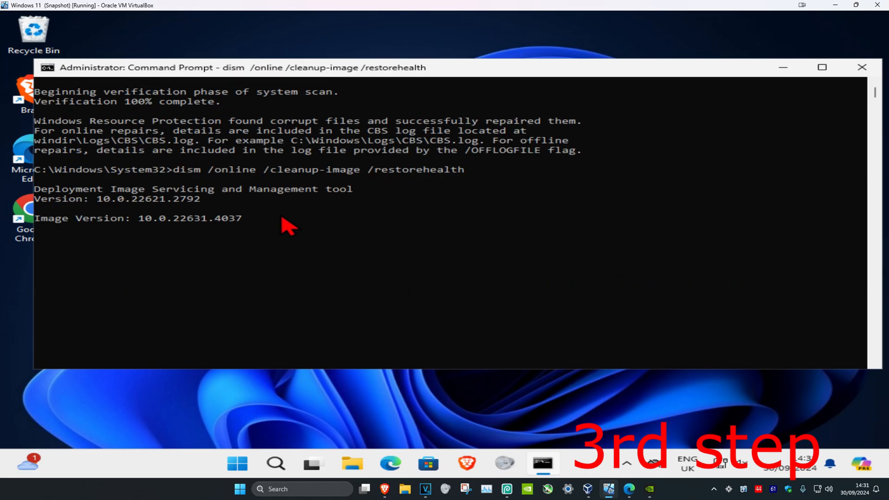
mouse_move(241, 433)
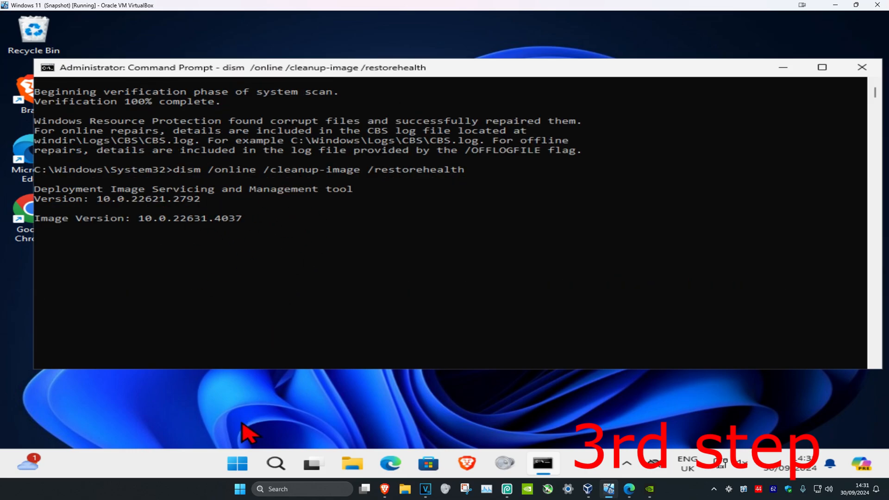